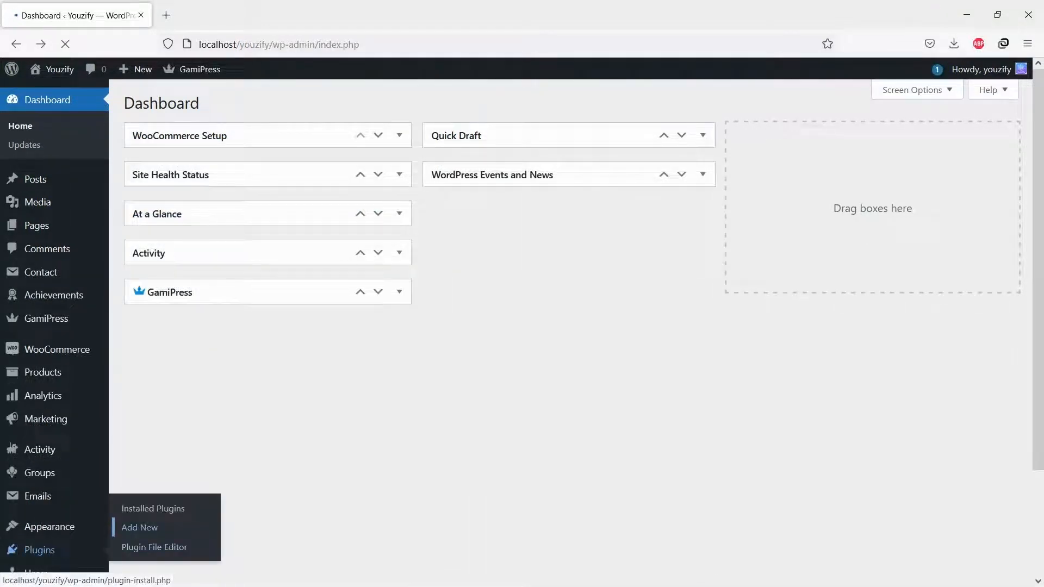
Search the plugin directory for 'buddypress', confirming BuddyPress is active and Youzify is listed
left_click(140, 527)
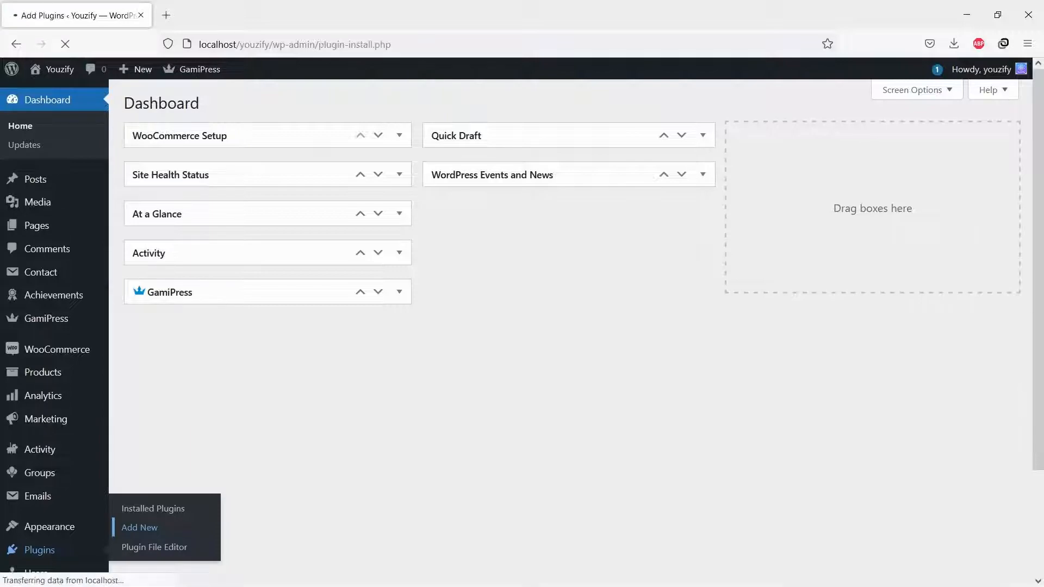
left_click(139, 528)
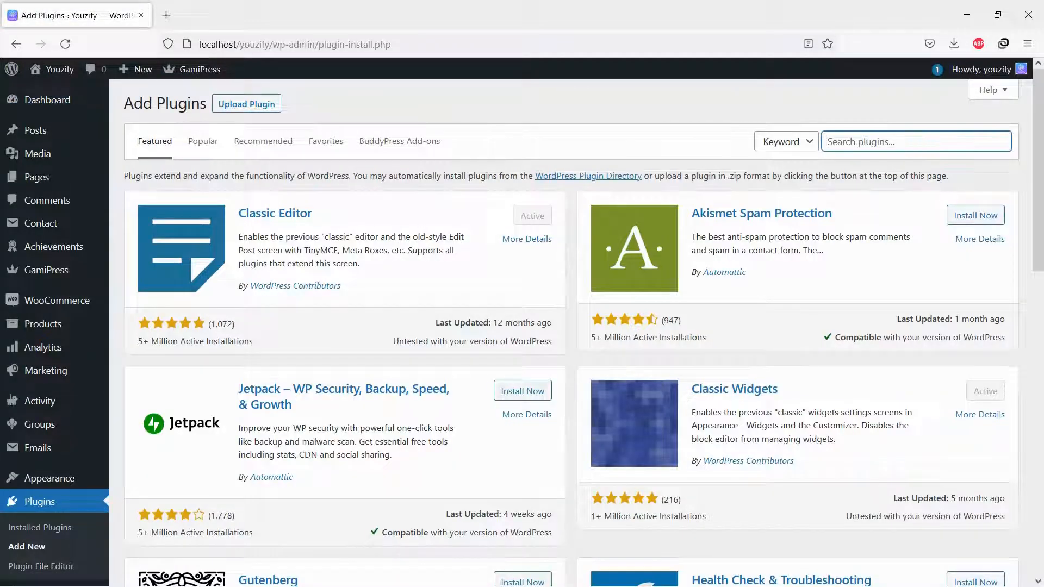
type("buddypress")
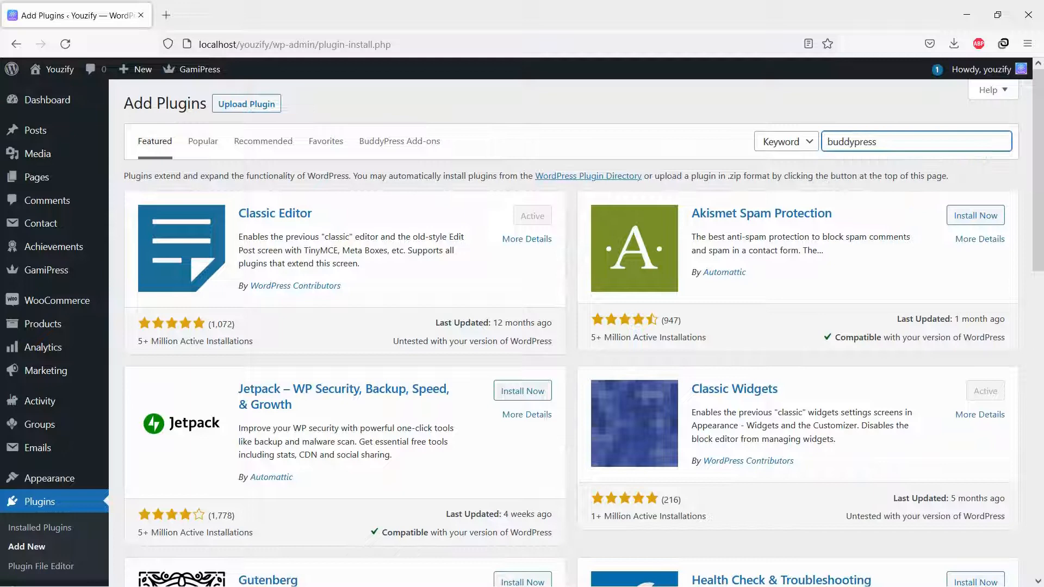
key("Return")
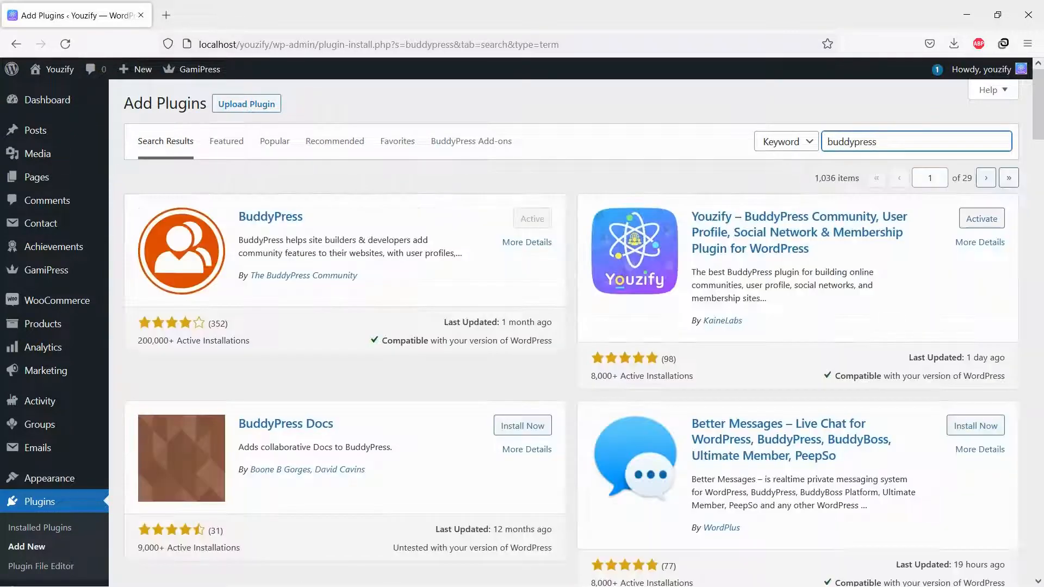
left_click(47, 99)
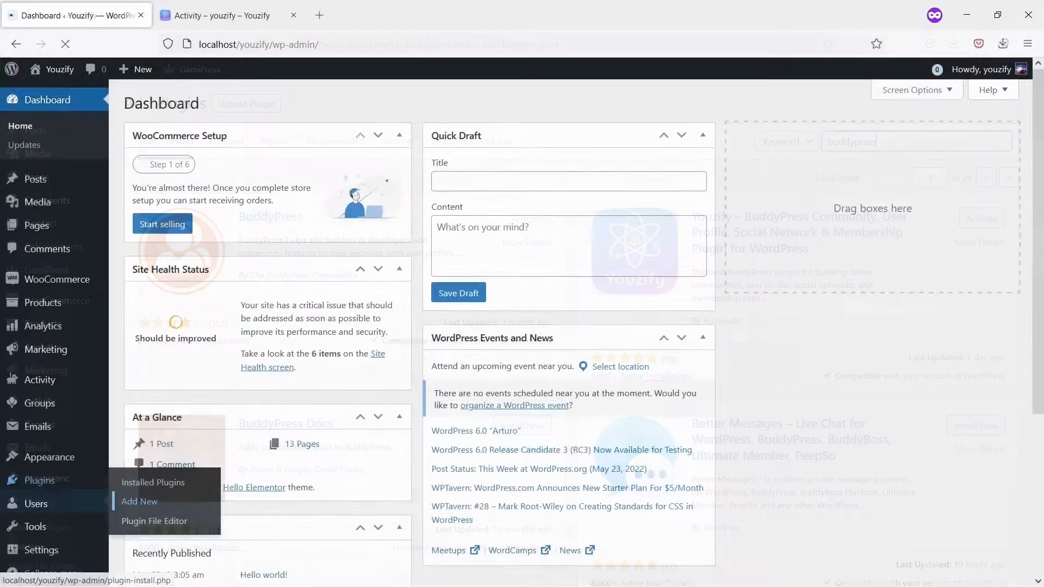
Search Add New plugins for 'youzify' to install and activate Youzify
left_click(139, 501)
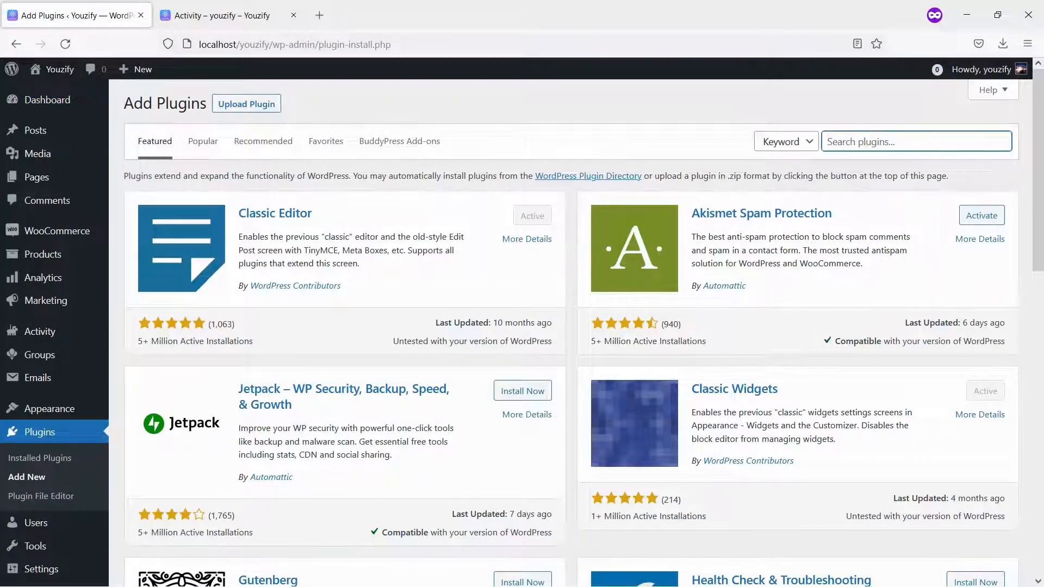
type("youzify")
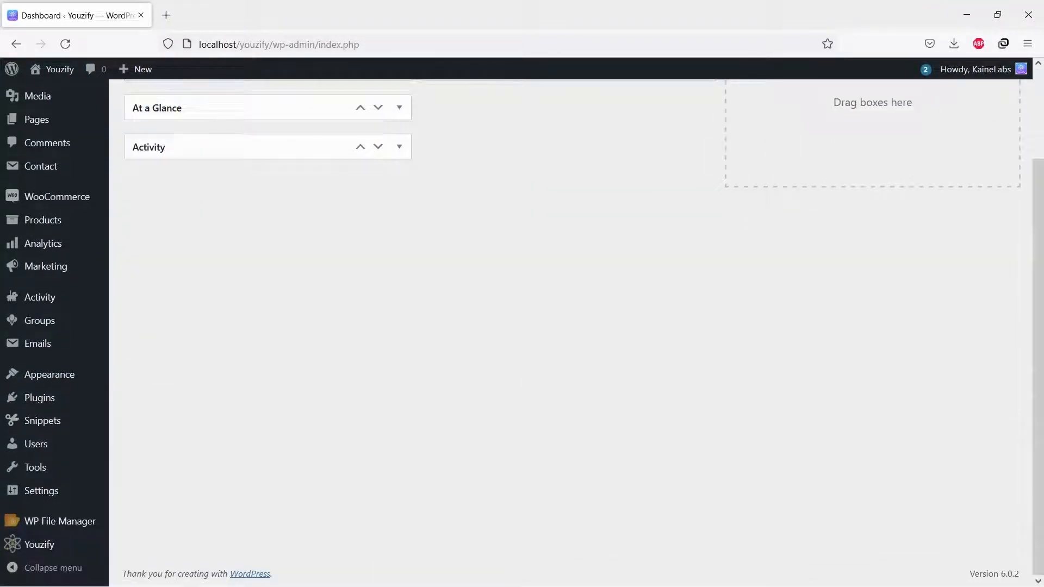
Open Youzify General Settings and go to its Emoji Settings section
left_click(38, 545)
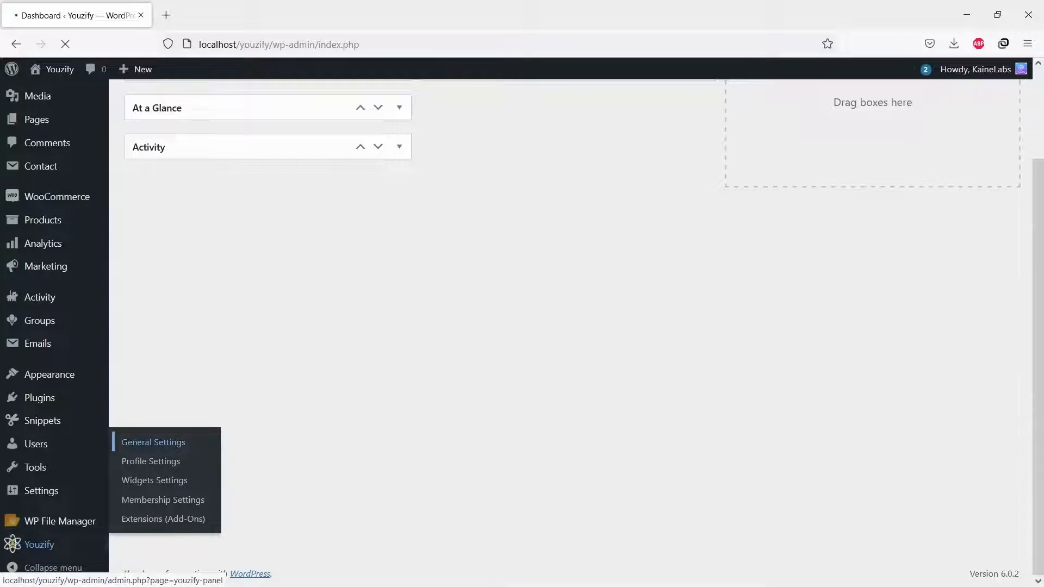
left_click(152, 442)
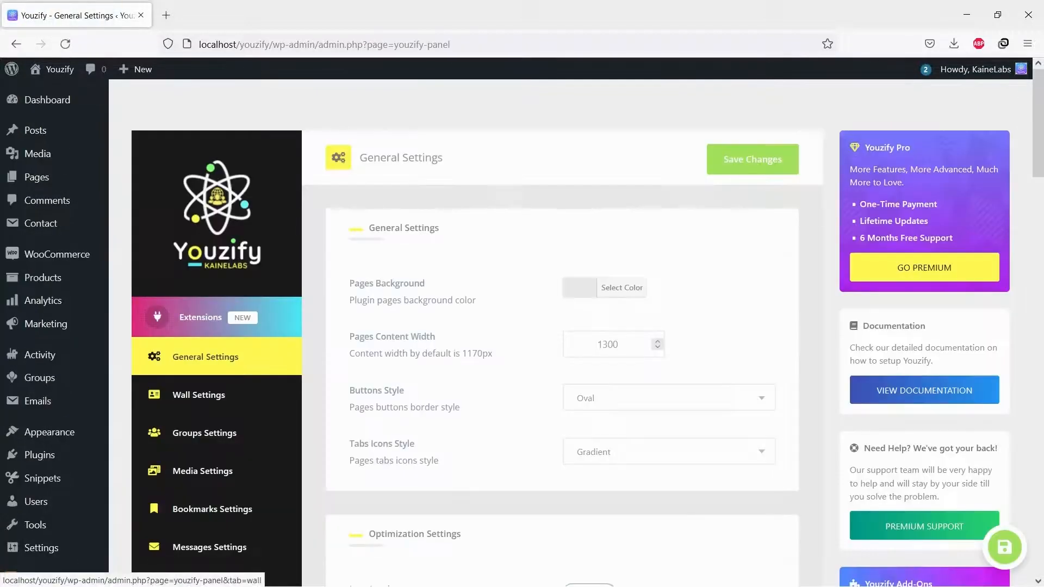
scroll("down", 3)
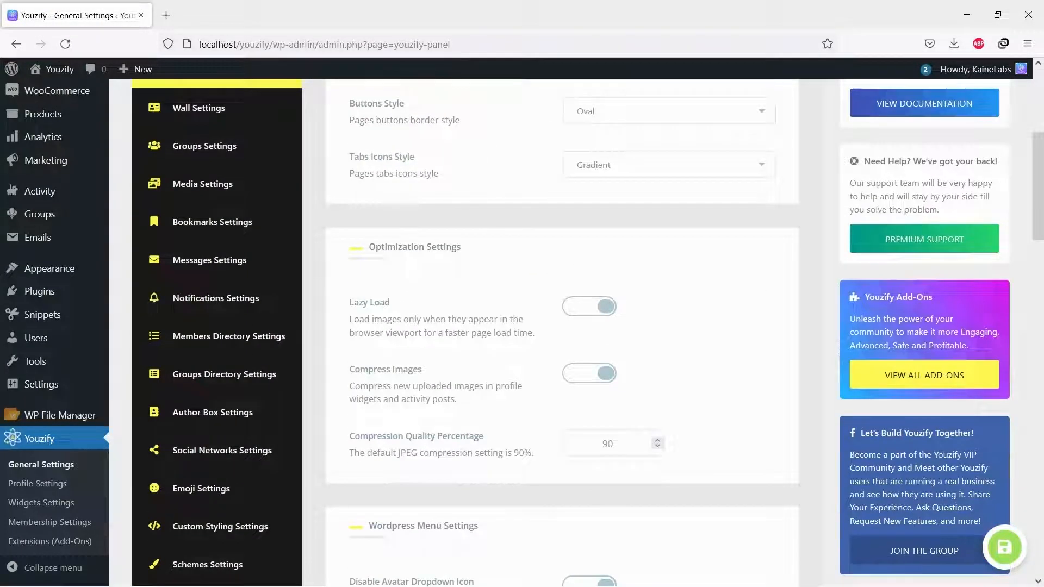
left_click(200, 489)
type("Emoji")
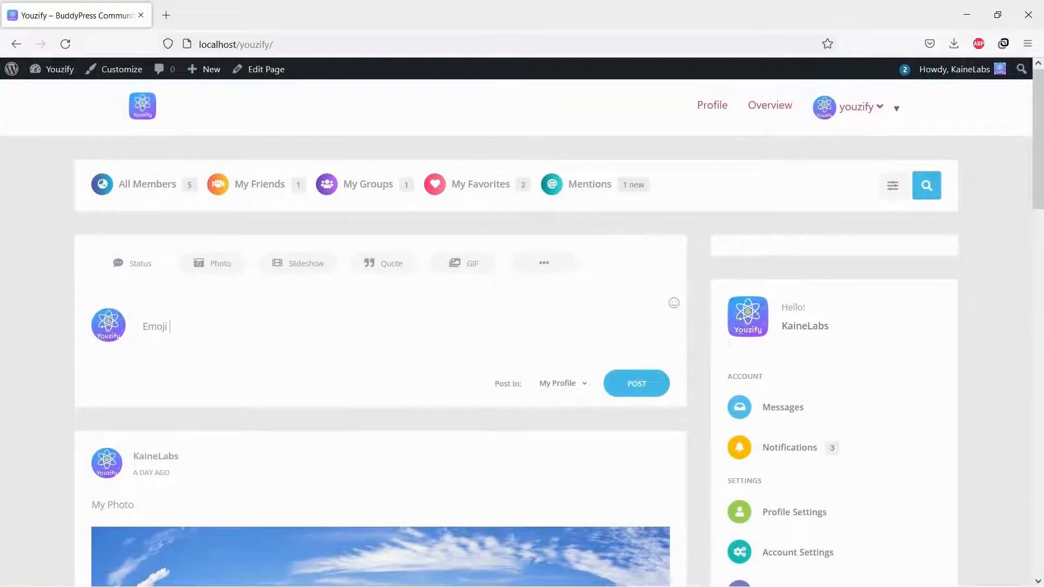
Post 'Emoji posting' with a smiley emoji to the Youzify activity feed
type("posting")
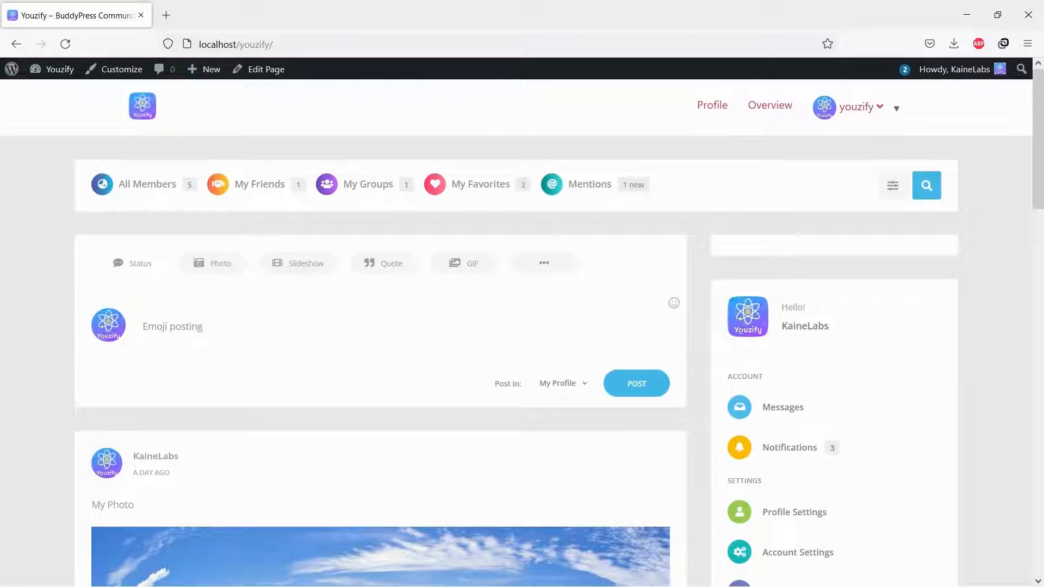
left_click(673, 303)
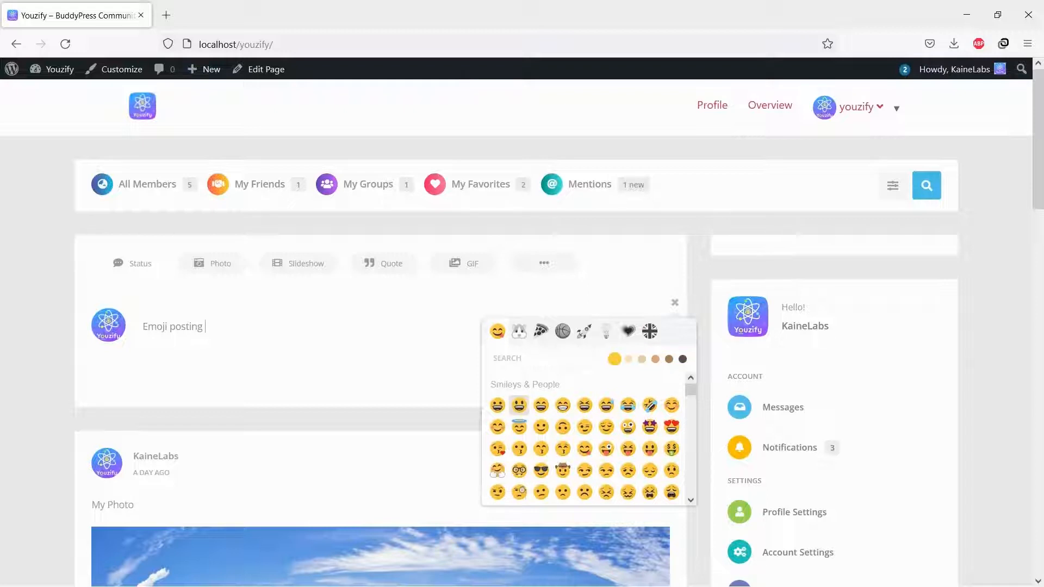
left_click(519, 405)
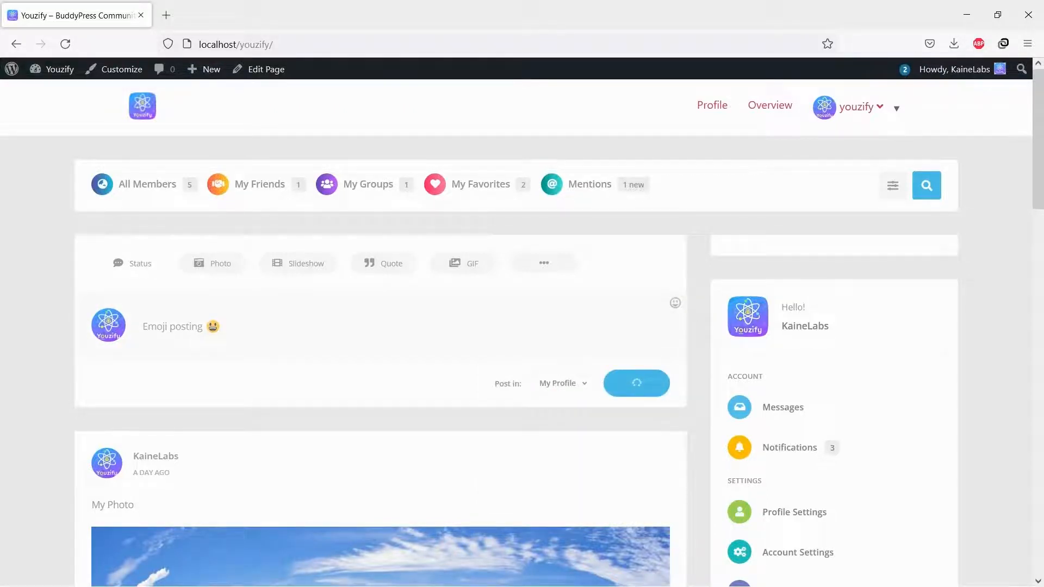
left_click(634, 383)
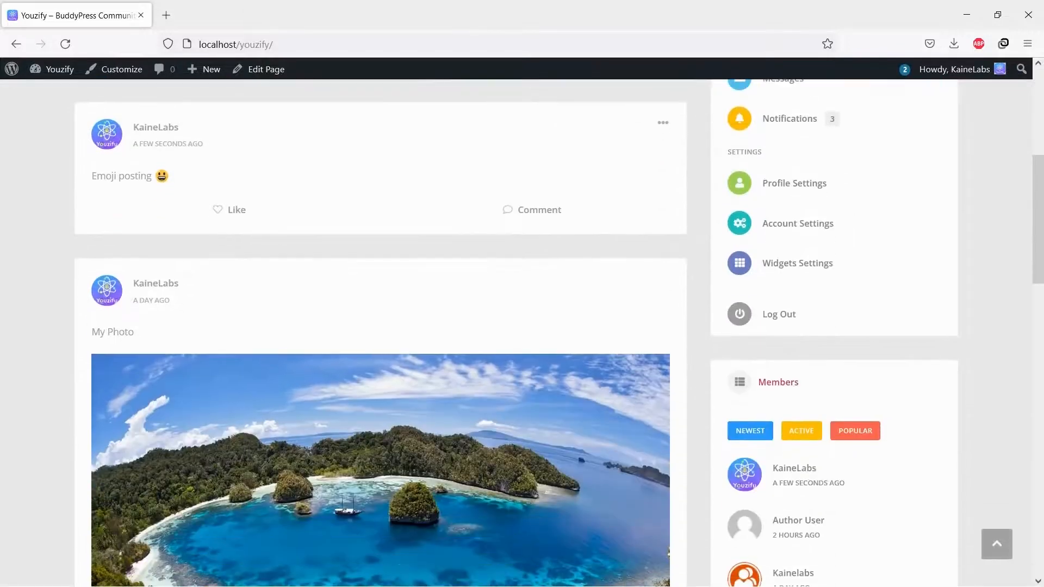